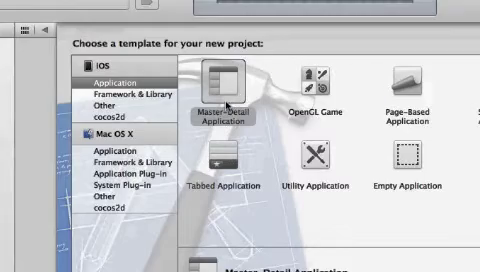
Pick the Master-Detail Application template for the new iOS project
{"action": "left_click", "coordinate": [225, 95]}
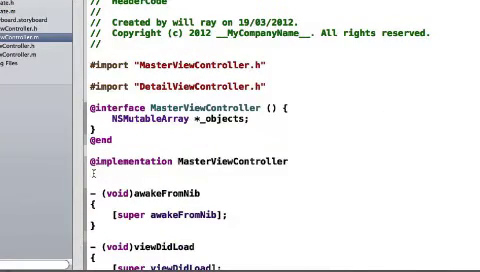
Review the viewForHeaderInSection and heightForHeaderInSection methods in MasterViewController.m
{"action": "scroll", "scroll_direction": "down", "scroll_amount": 3}
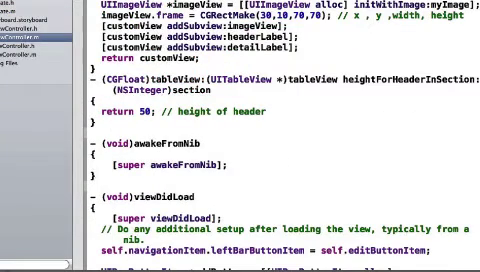
{"action": "scroll", "scroll_direction": "up", "scroll_amount": 3}
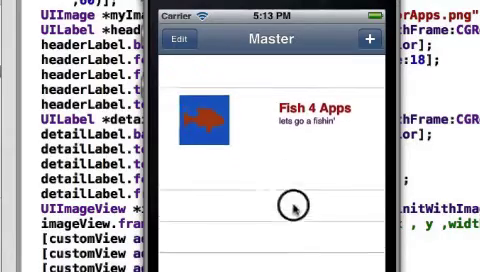
Insert a timestamped row below the fish header using the + button
{"action": "left_click", "coordinate": [368, 41]}
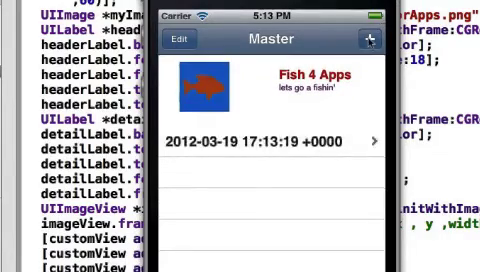